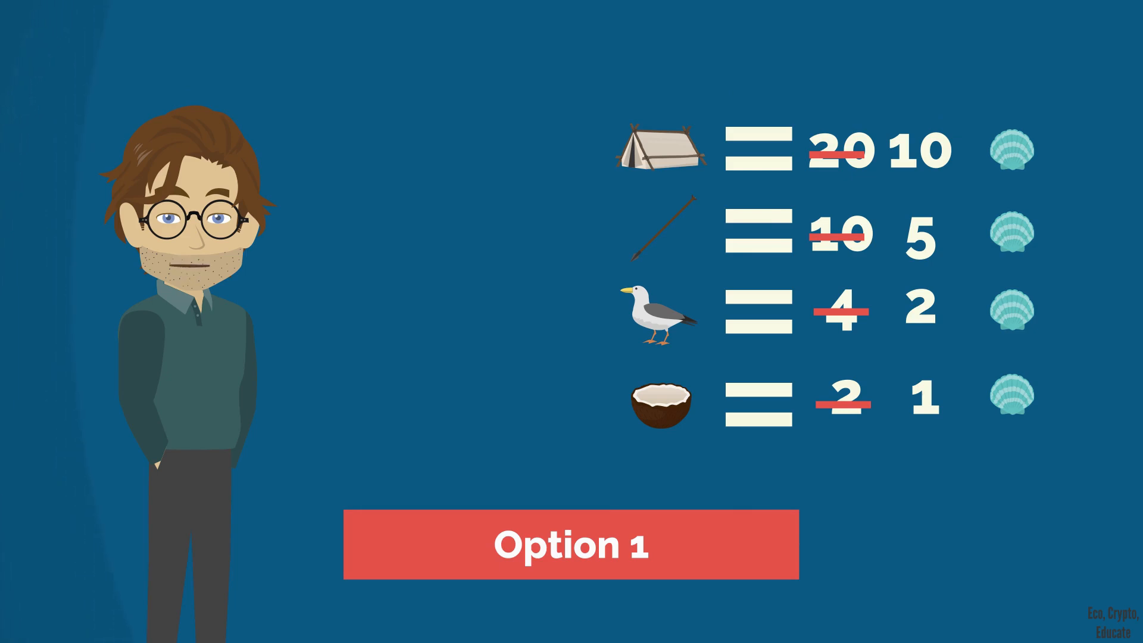
{"action": "left_click", "coordinate": [570, 547]}
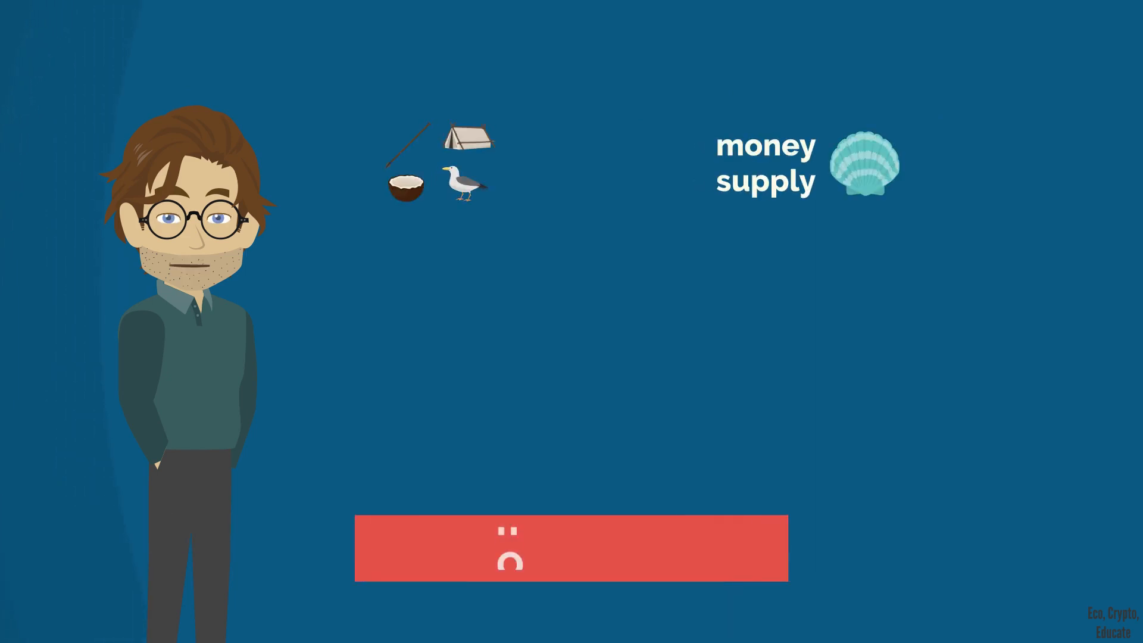